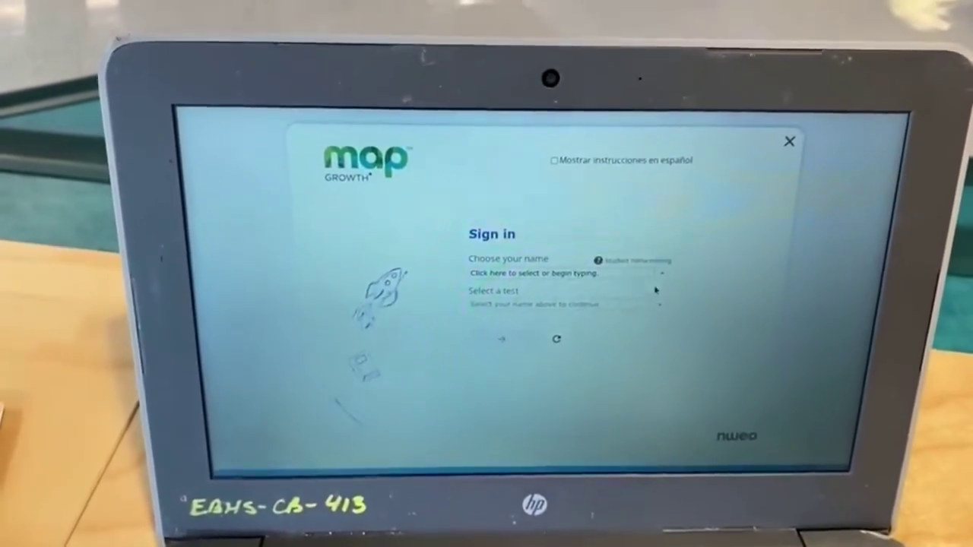
Choose the student's name with the Growth: Reading 2-5 BC 2016 test and submit the sign-in.
click(555, 273)
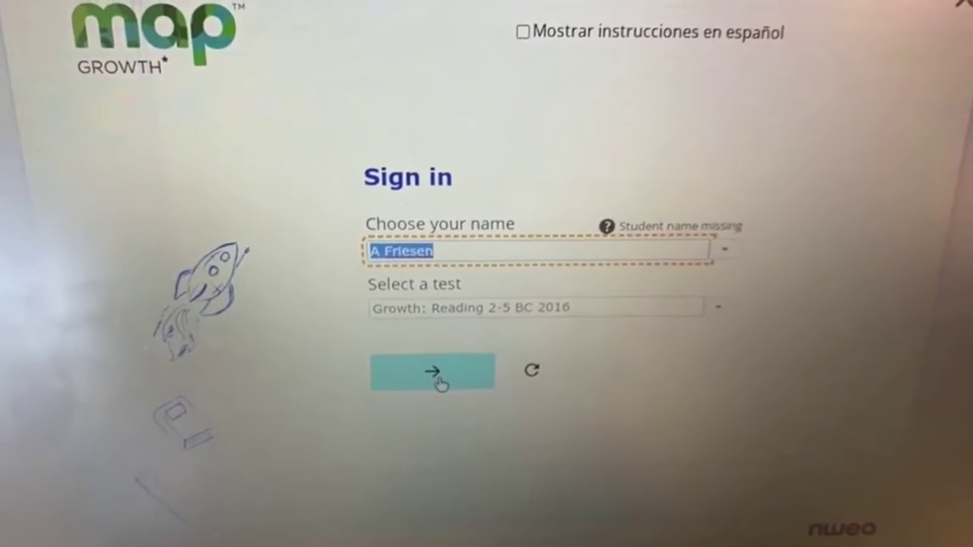
click(431, 371)
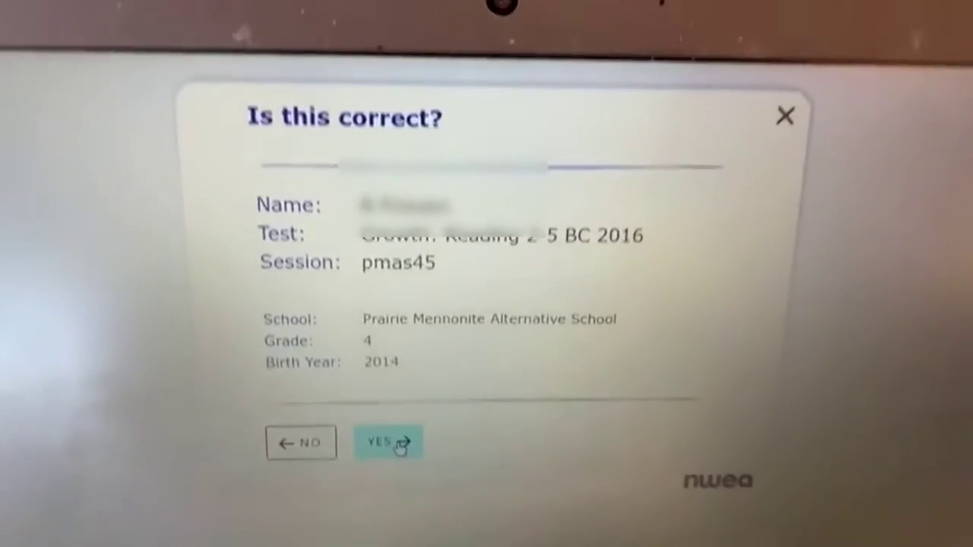
Answer YES on the 'Is this correct?' dialog to accept the name, test and session.
click(389, 443)
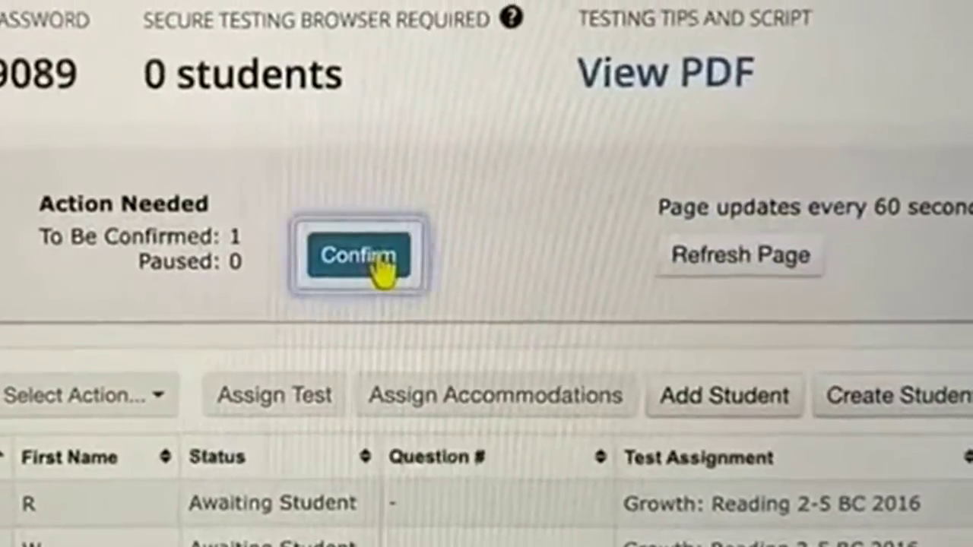
Confirm the student awaiting confirmation under Action Needed in the proctor console.
click(360, 255)
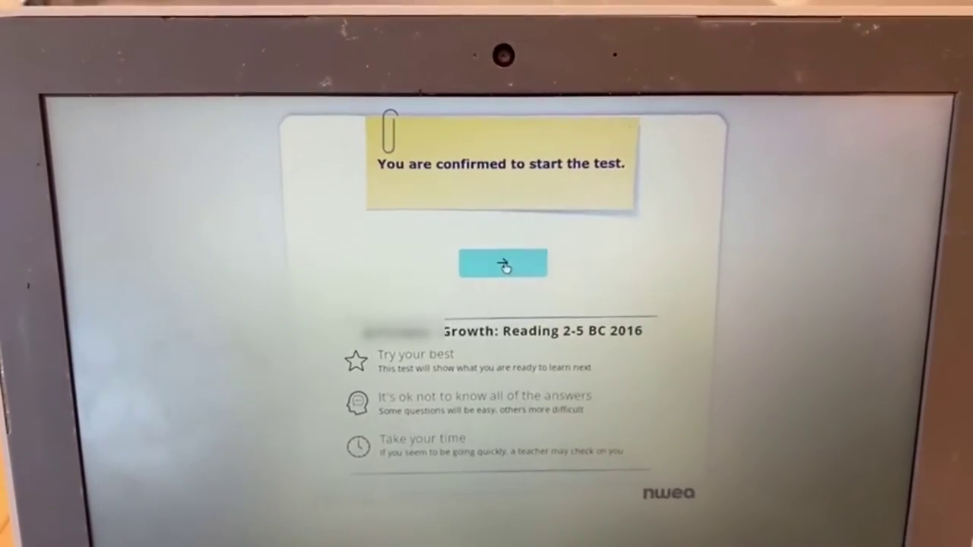
Begin the confirmed Reading 2-5 test to reach the 'most heavy' question.
click(503, 263)
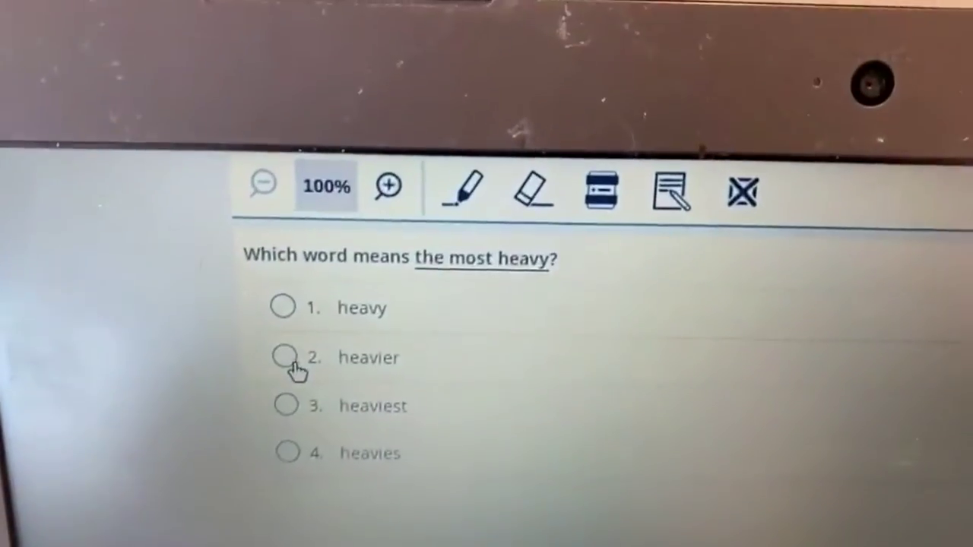
Select option 2, 'heavier', as the answer to the first question.
click(282, 357)
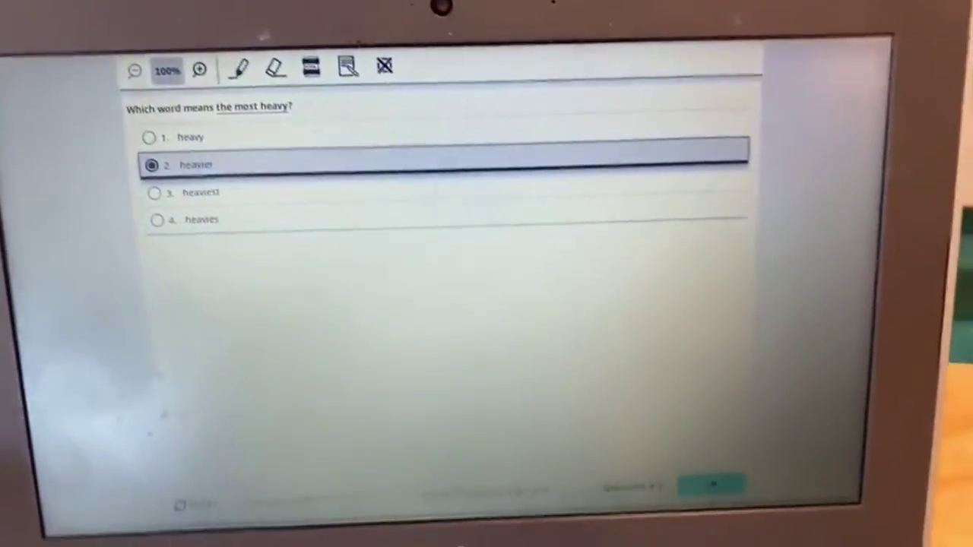